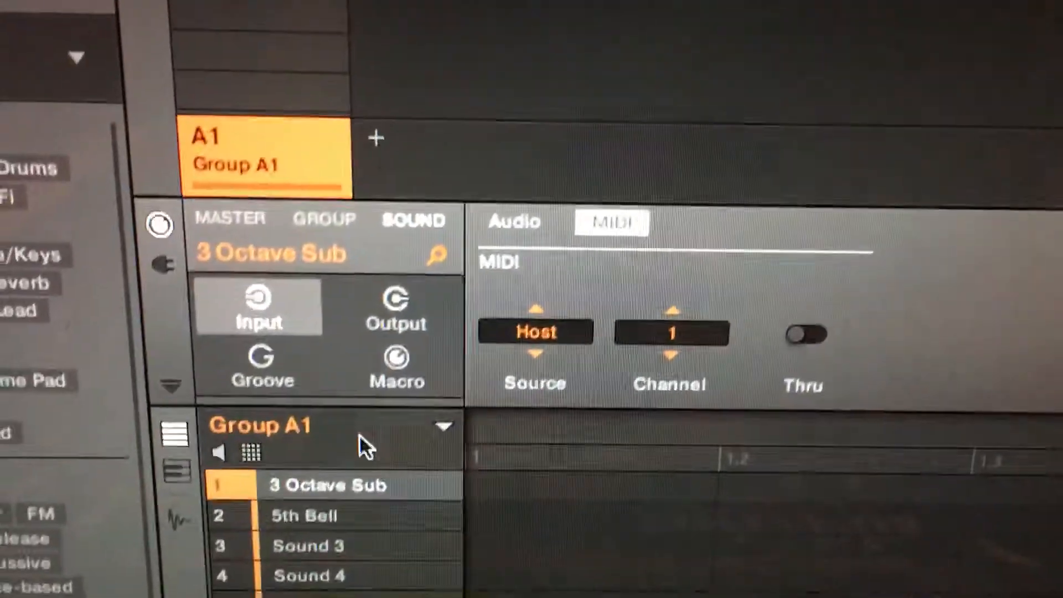
Keep 3 Octave Sub on MIDI channel 1, then load 5th Bell into Group A1 as sound 2.
left_click(535, 332)
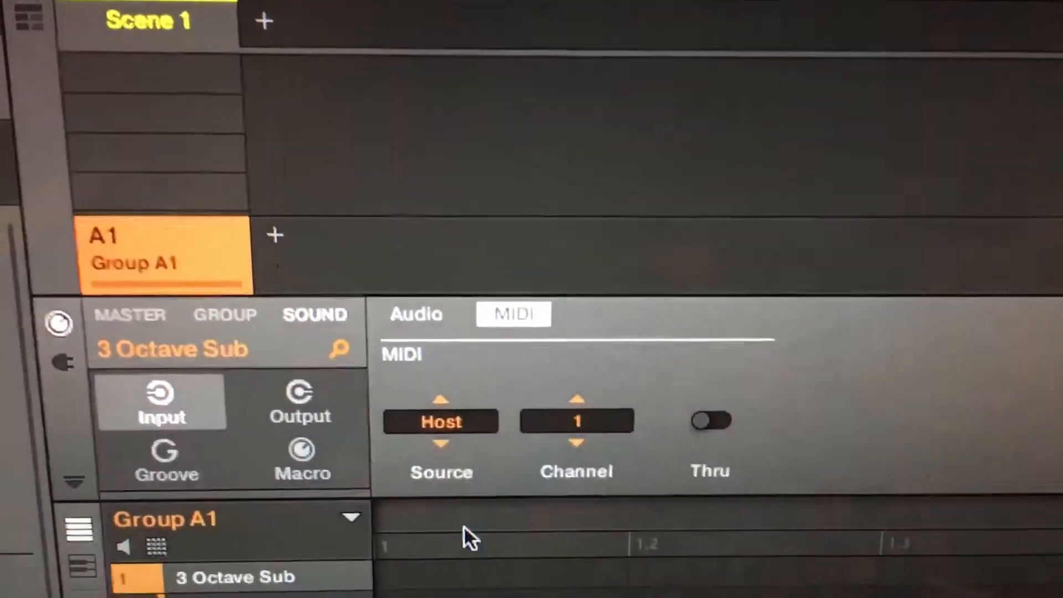
left_click(576, 421)
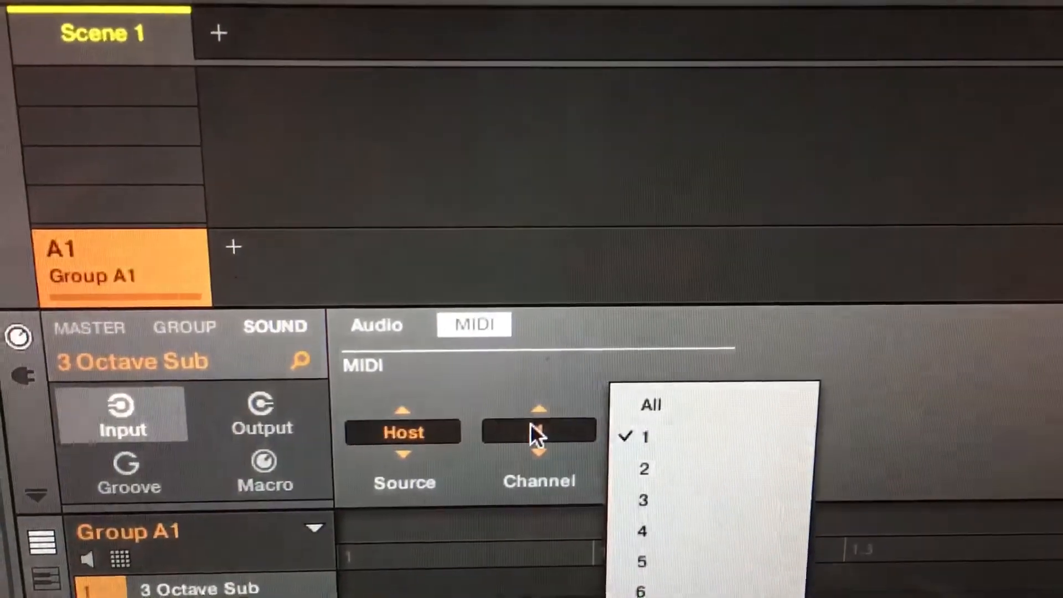
left_click(641, 436)
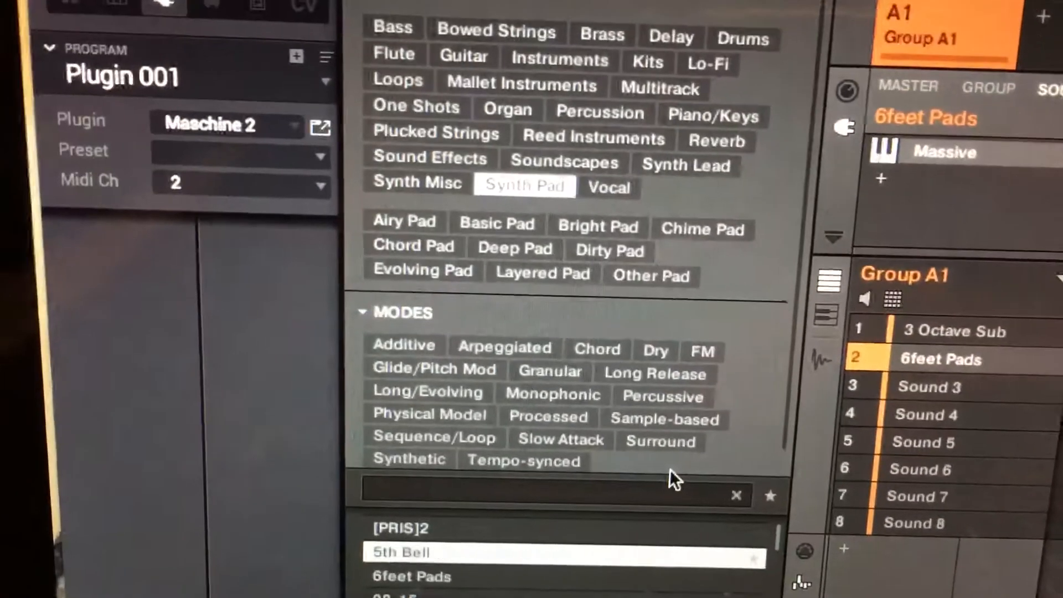
double_click(400, 552)
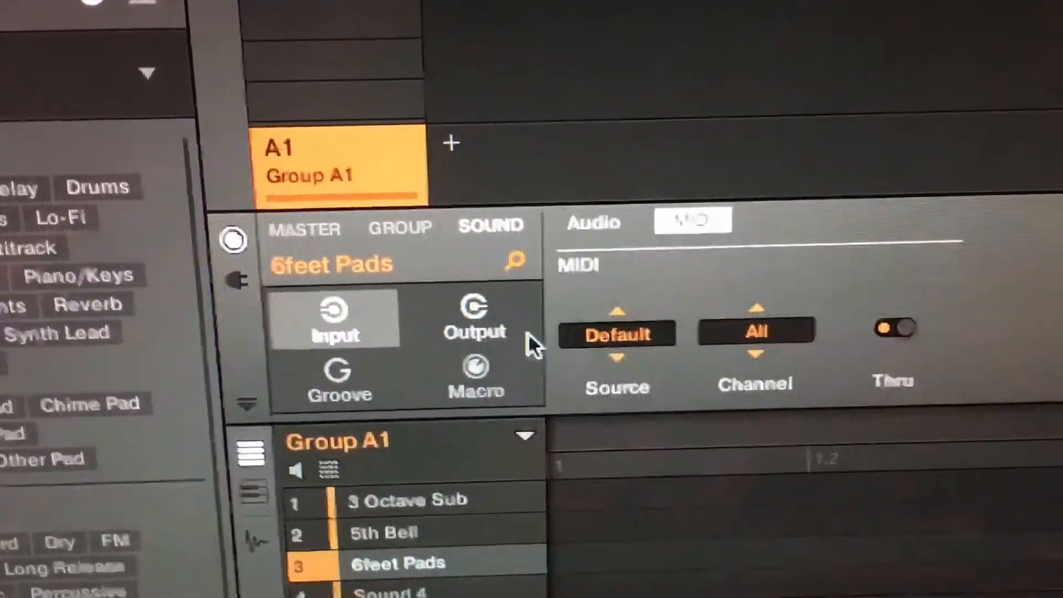
Set 6feet Pads MIDI input to Source Host on channel 3.
left_click(616, 332)
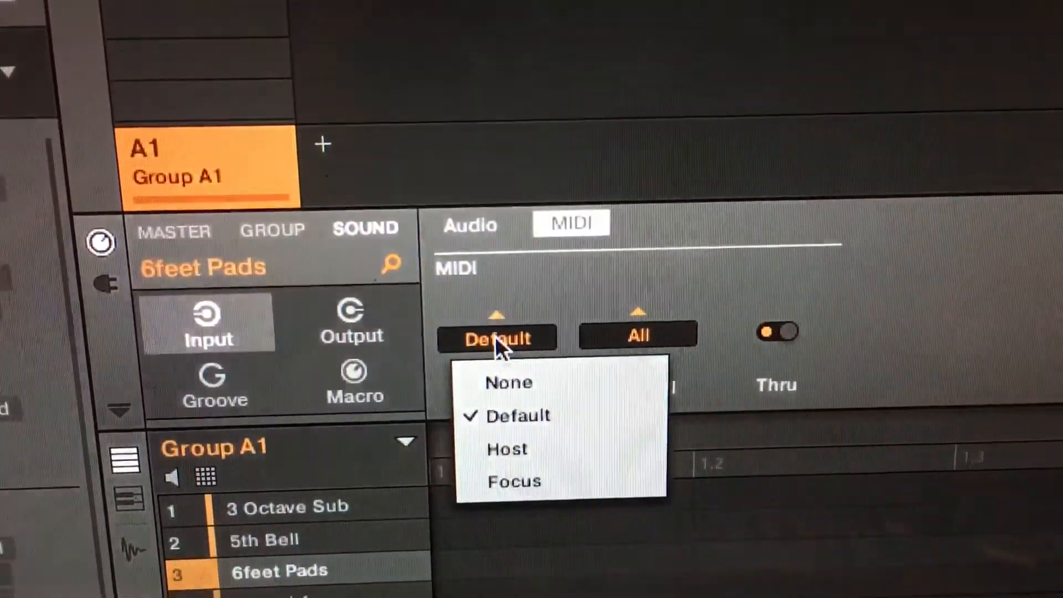
left_click(506, 449)
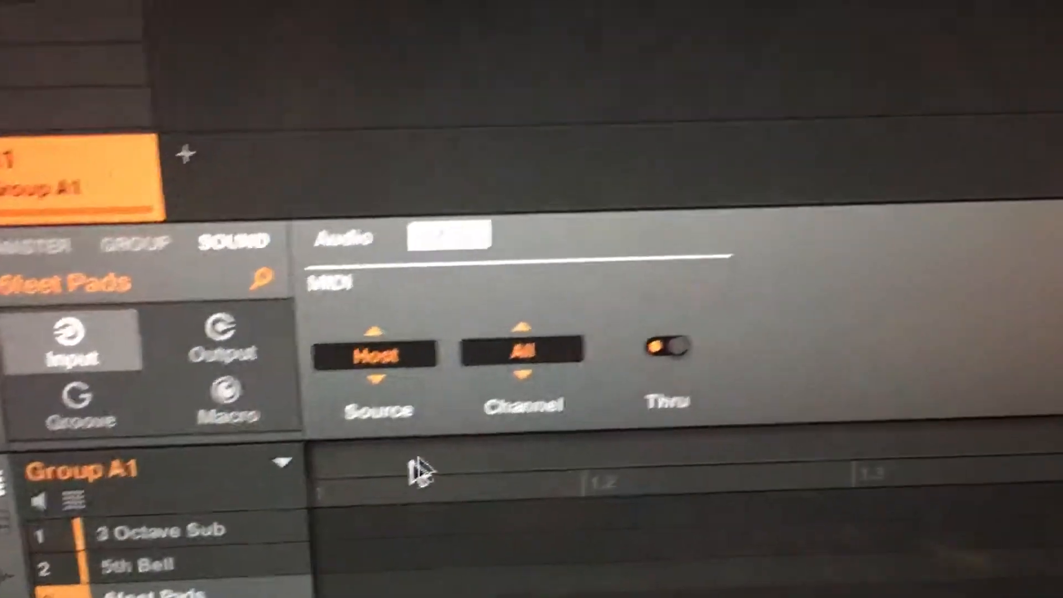
left_click(522, 351)
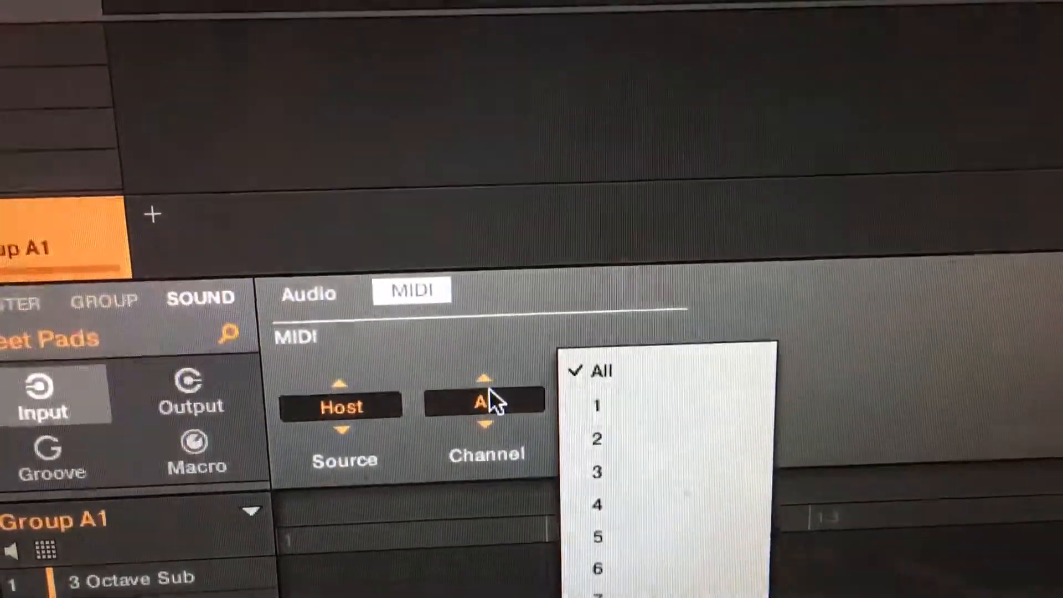
left_click(596, 471)
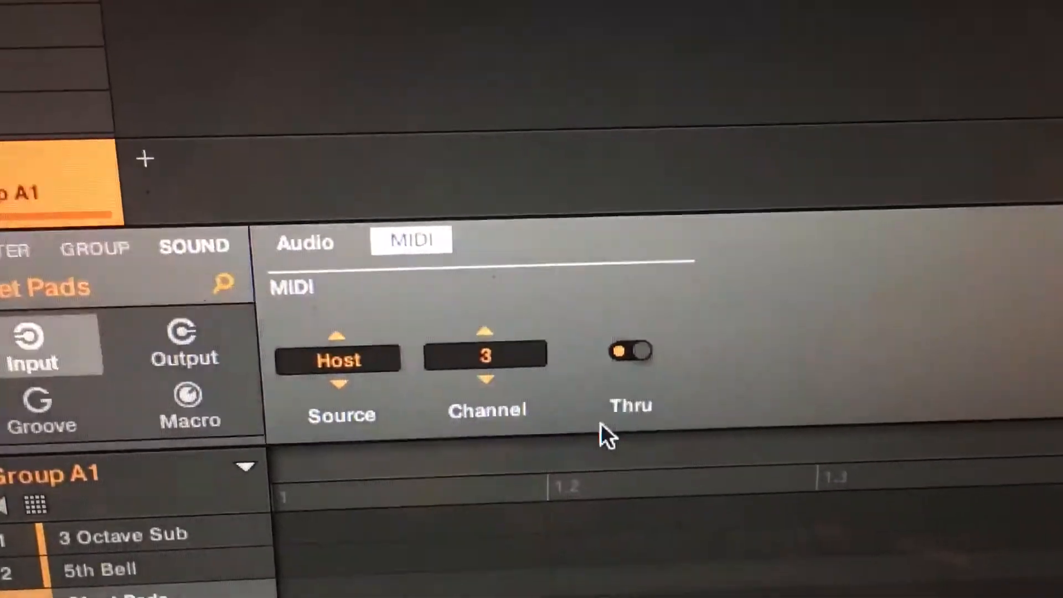